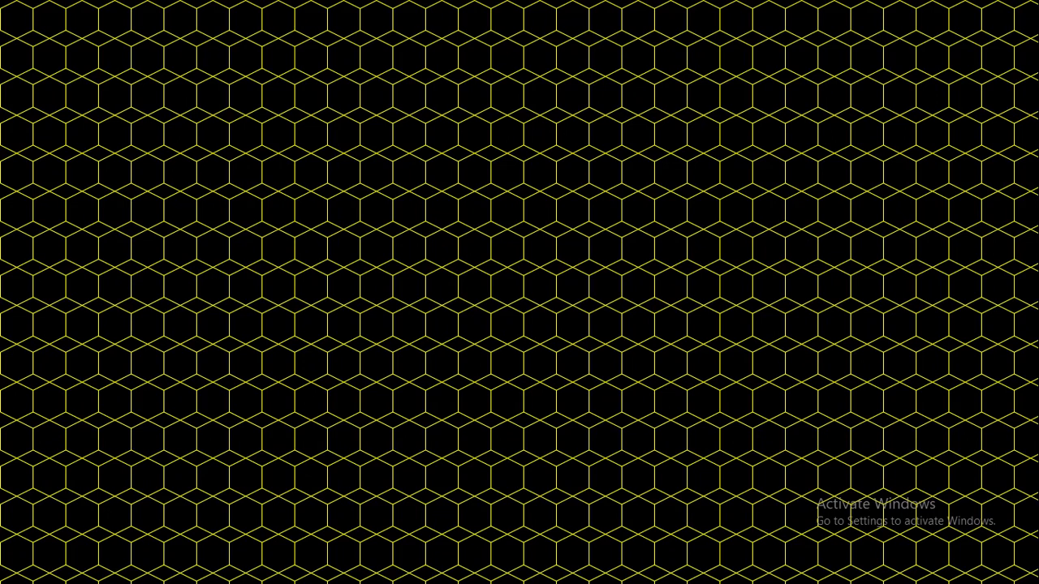
mouse_move(642, 188)
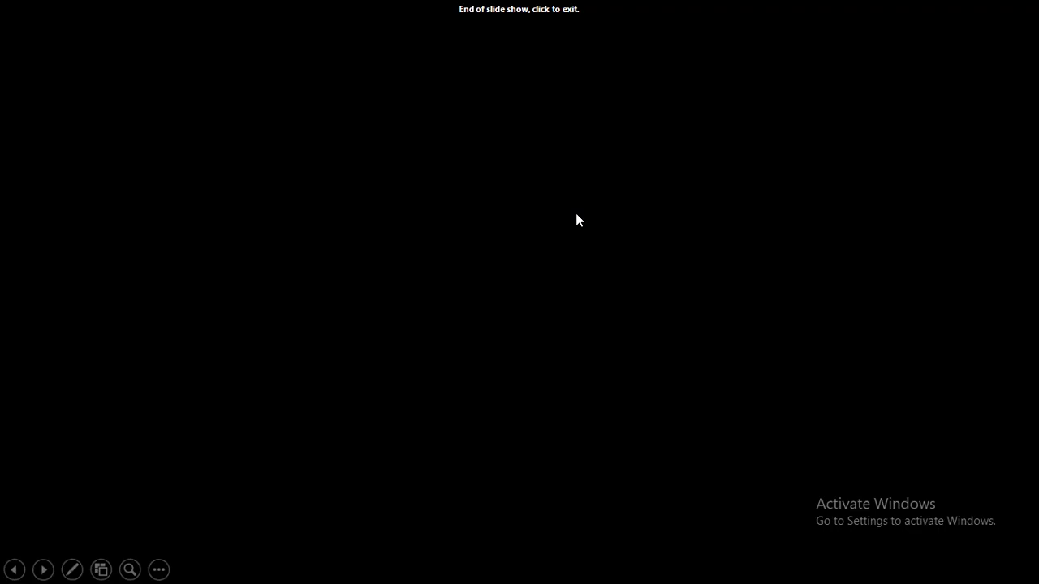
Step: Exit the finished honeycomb slide show
left_click(580, 221)
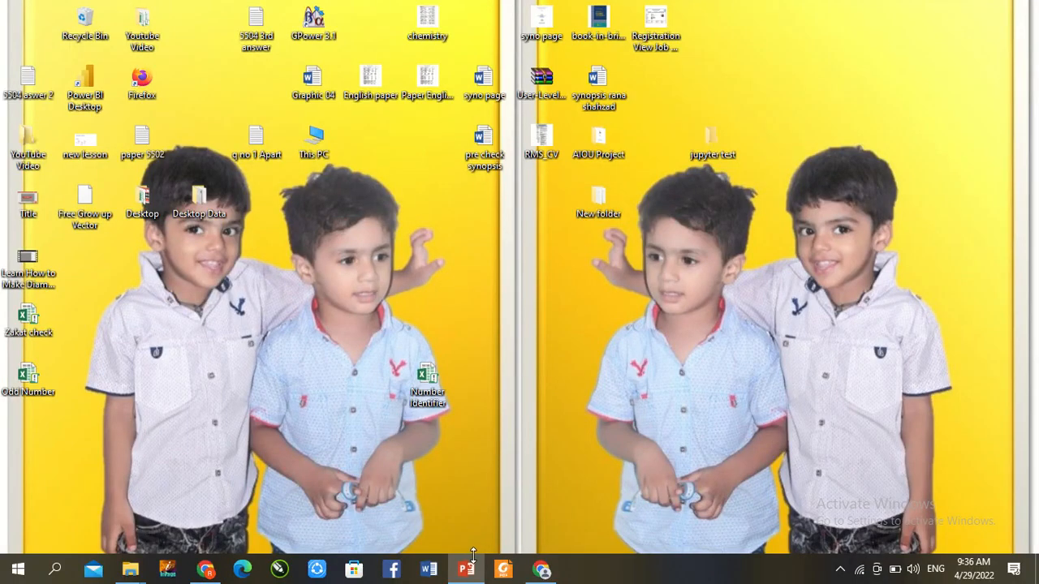
Step: Create a new presentation and give its single slide the Blank layout
left_click(466, 568)
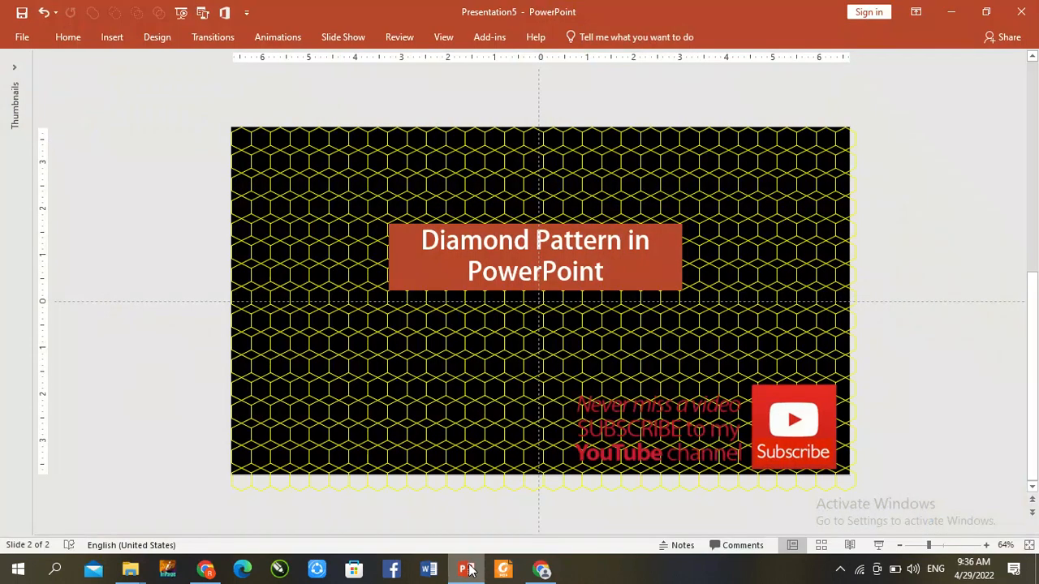
left_click(465, 568)
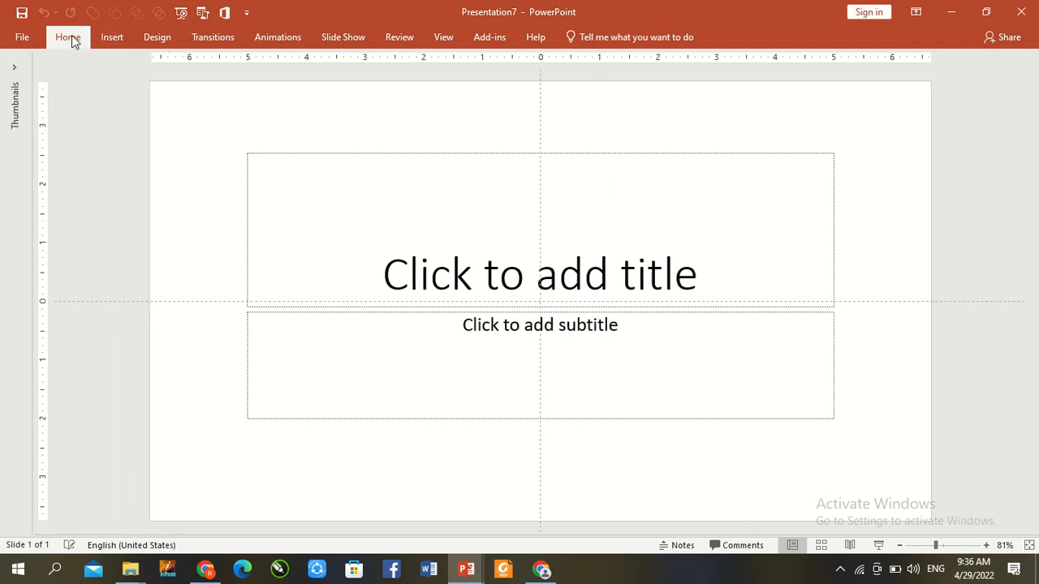
left_click(182, 58)
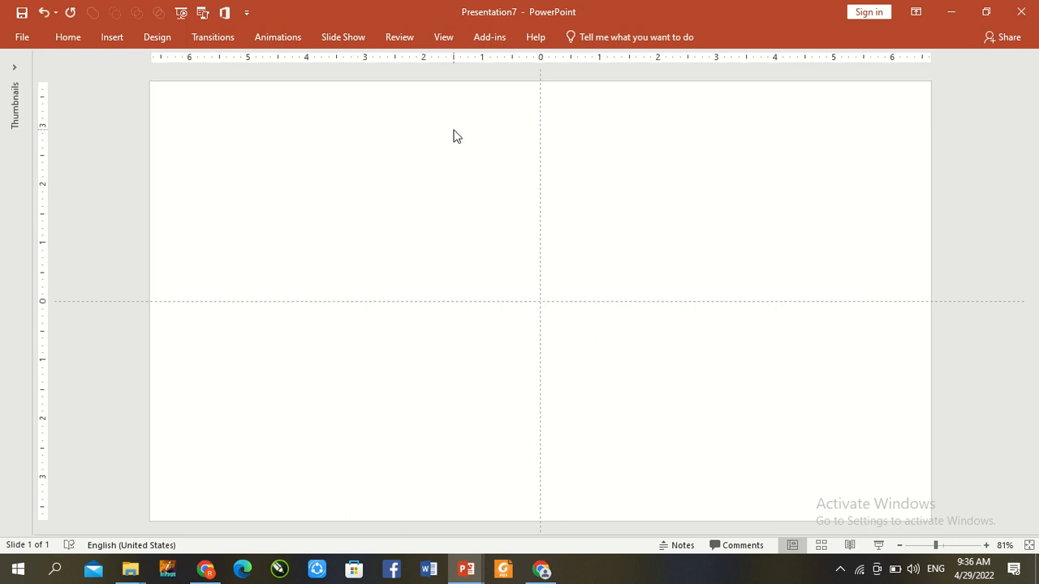
Step: Format the slide background as a solid black fill, then choose a hexagon shape
right_click(457, 136)
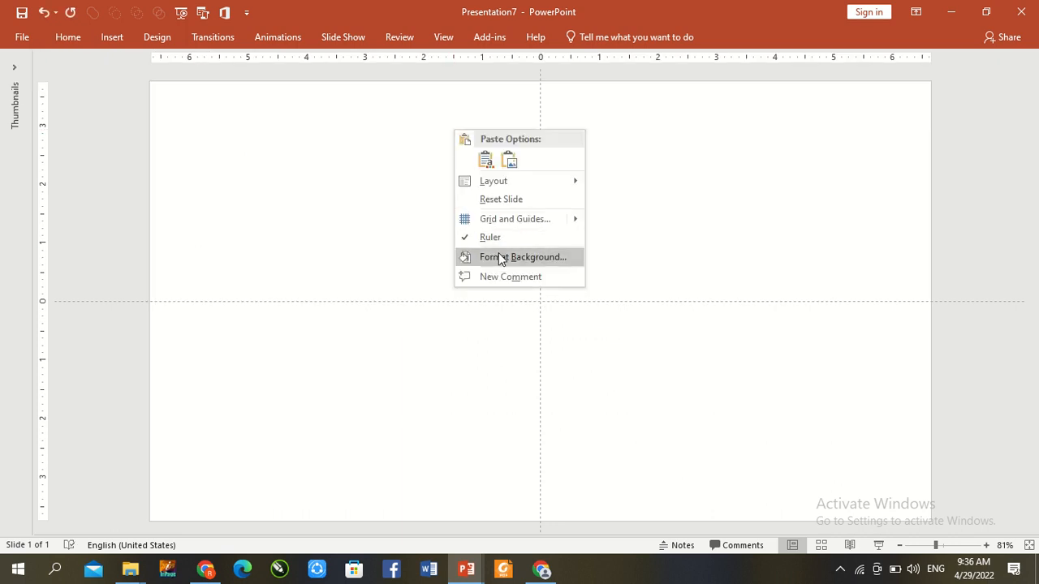
left_click(523, 256)
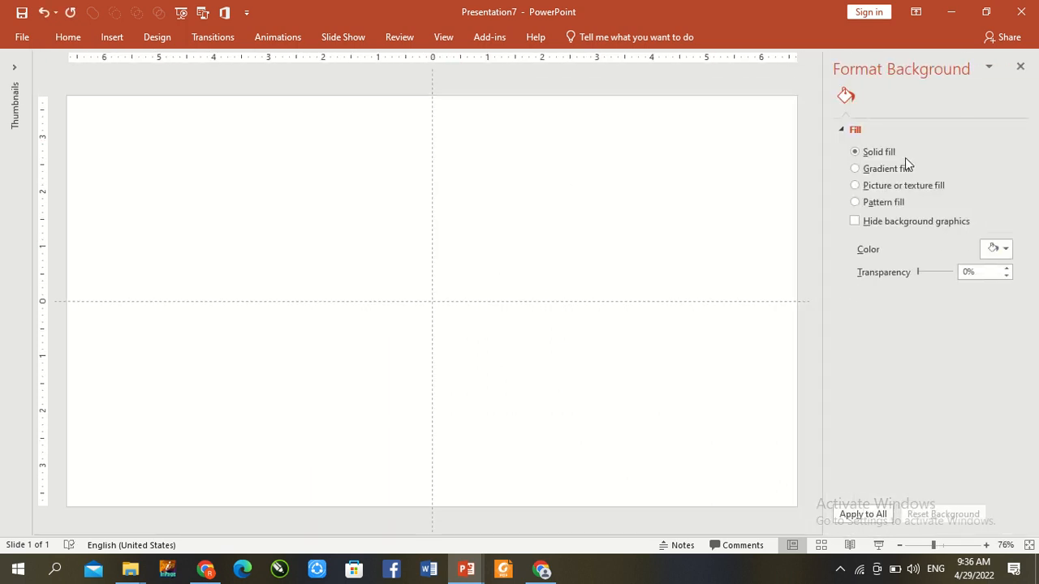
left_click(1005, 250)
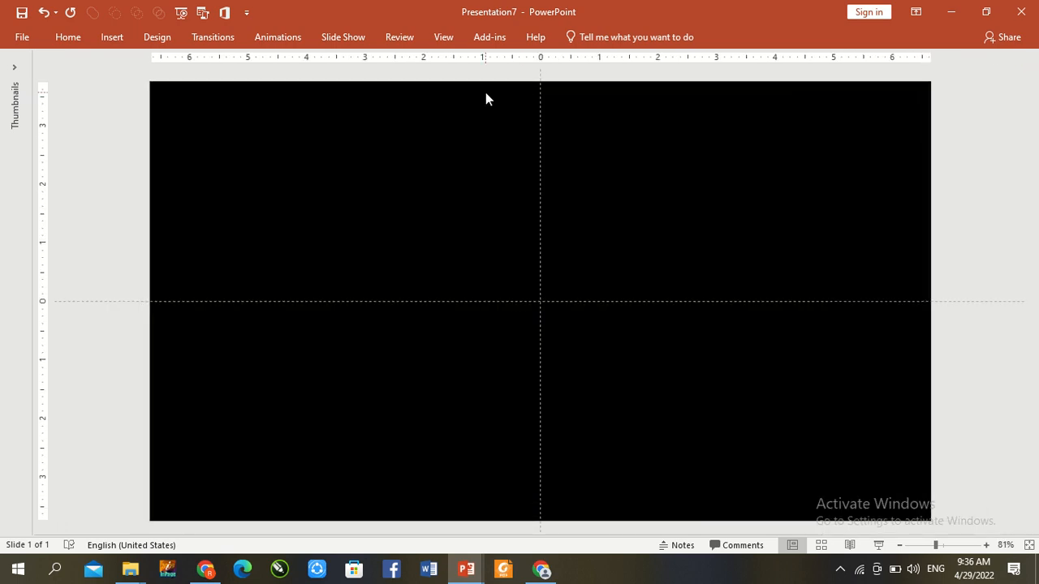
left_click(68, 35)
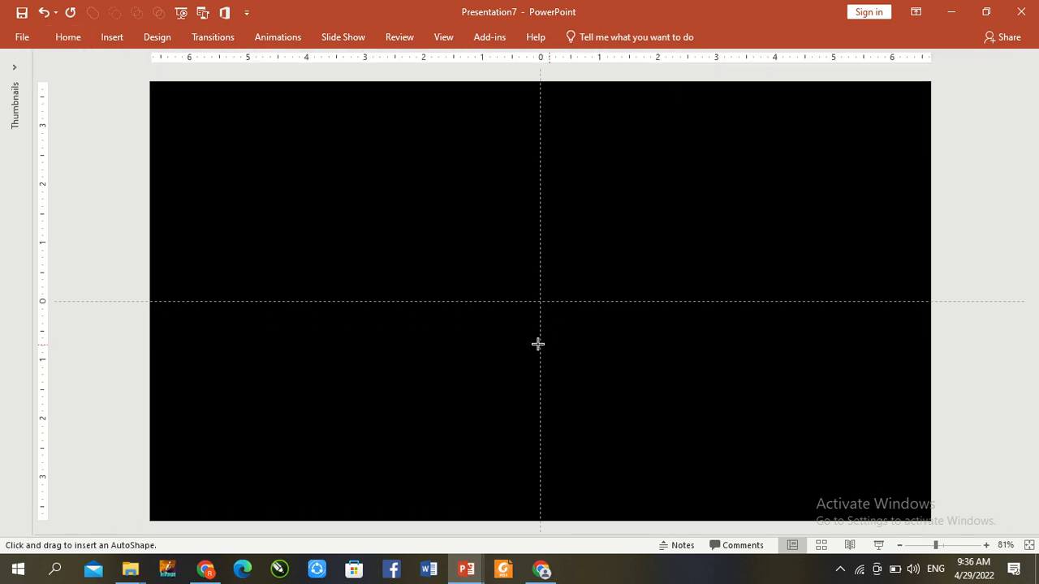
mouse_move(529, 289)
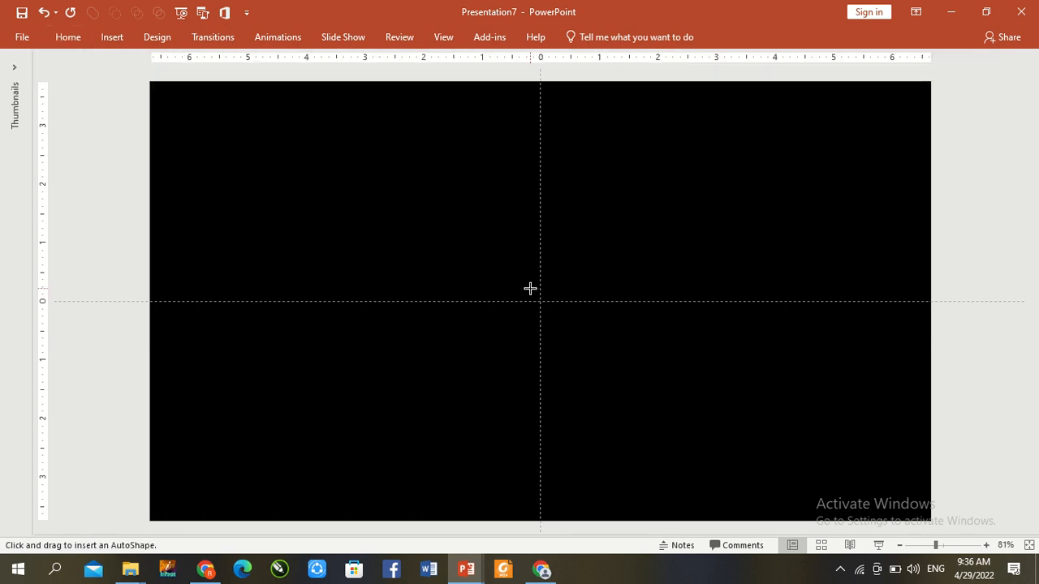
Step: Draw a hexagon at slide centre and size it to 0.4" high by 0.49" wide
left_click_drag(500, 240, 584, 336)
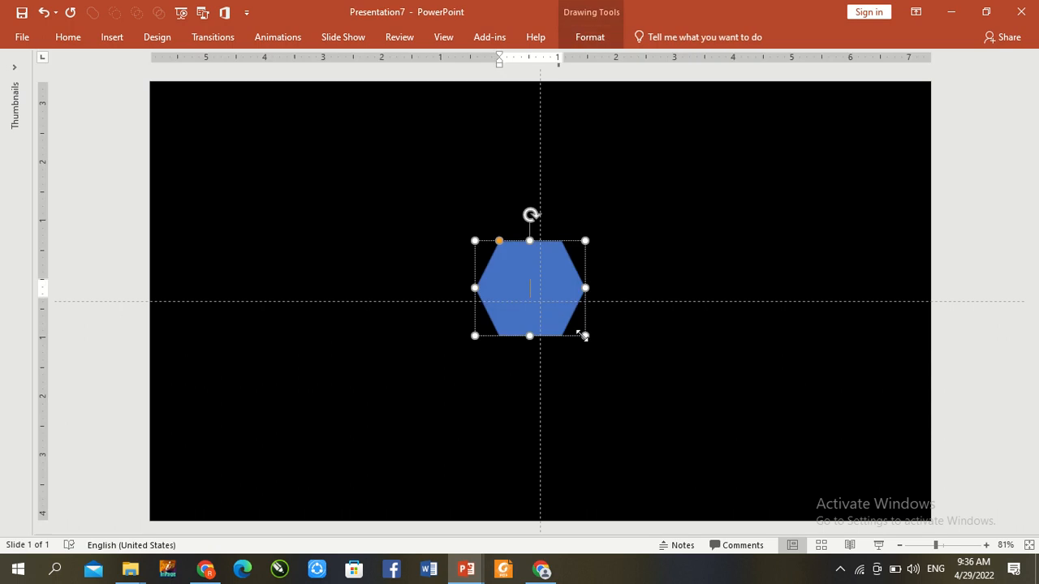
left_click(591, 36)
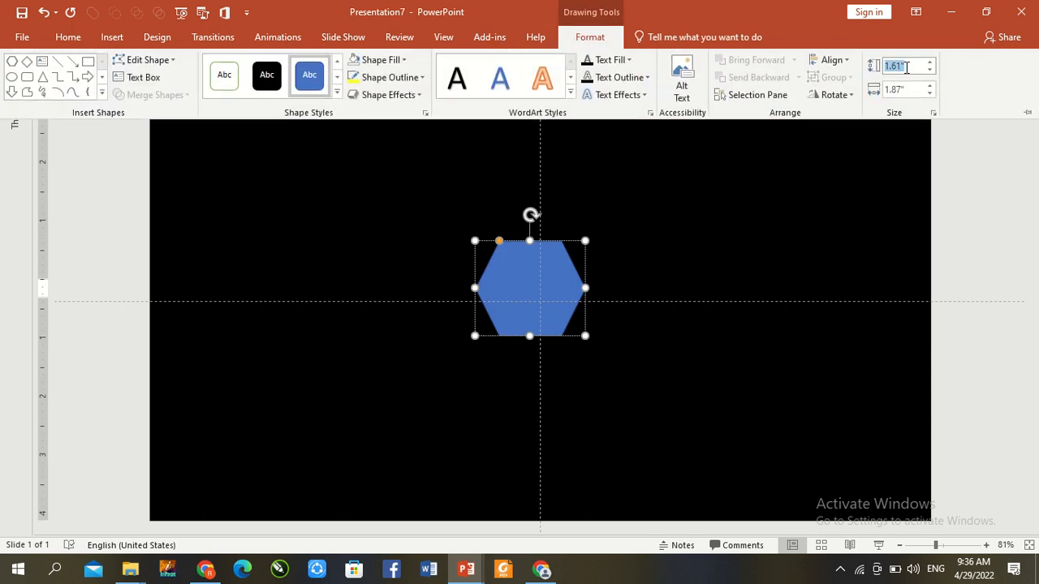
type("0.4\"")
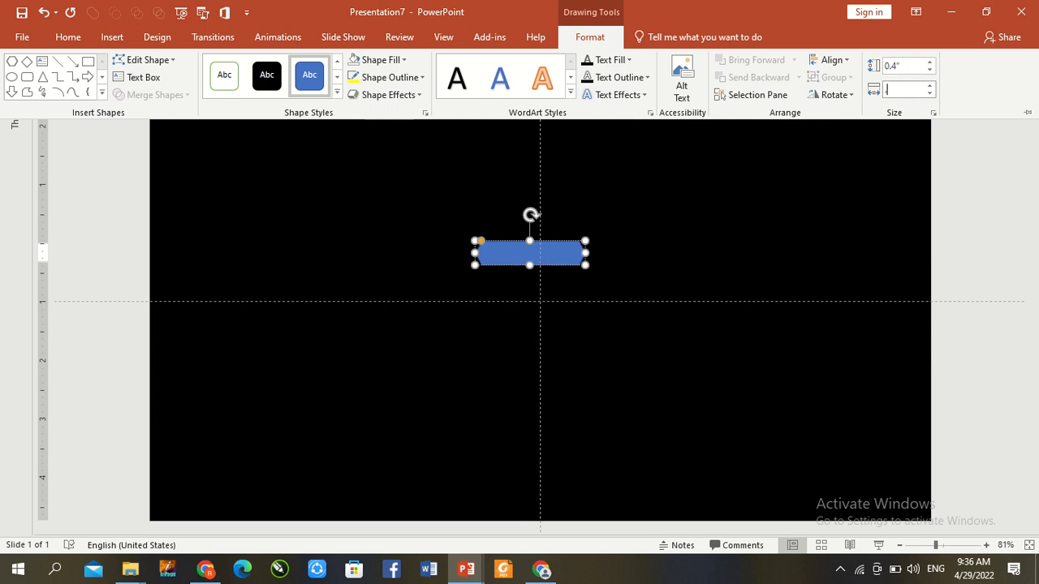
left_click_drag(584, 253, 490, 253)
type("0.49\"")
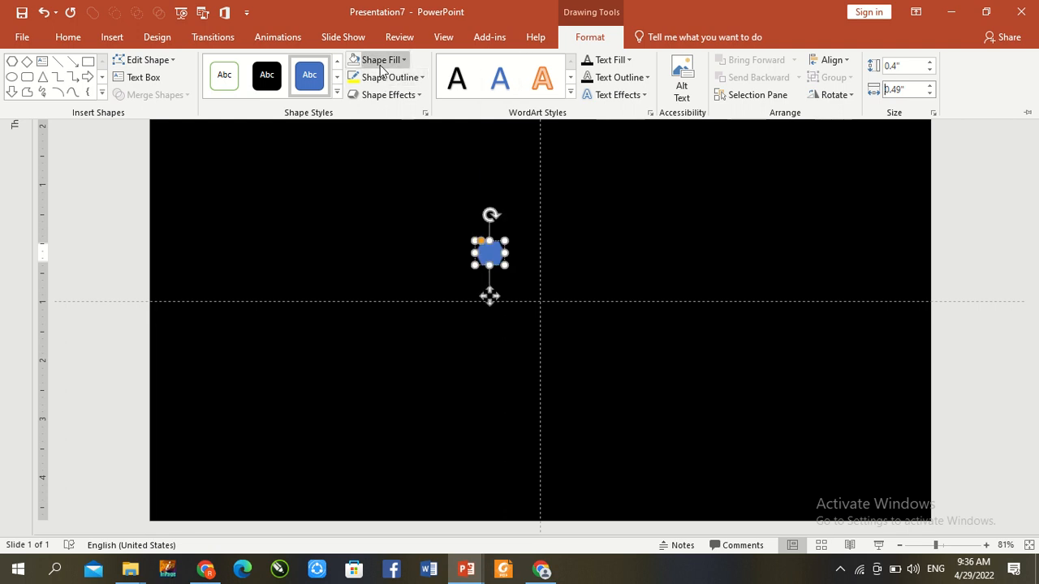
Step: Give the hexagon no fill, a yellow outline, and rotate it right 90°
left_click(375, 59)
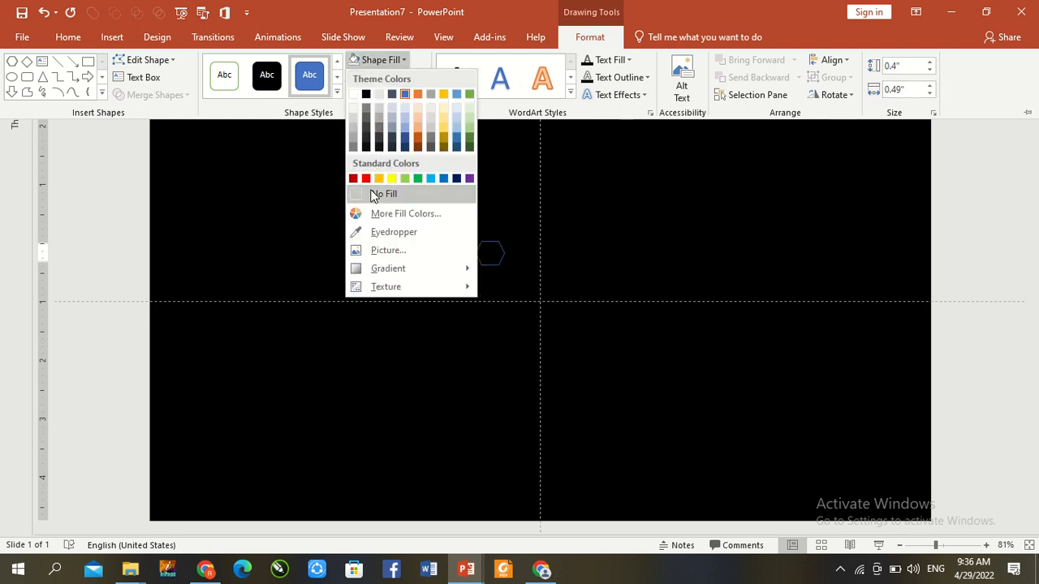
left_click(382, 78)
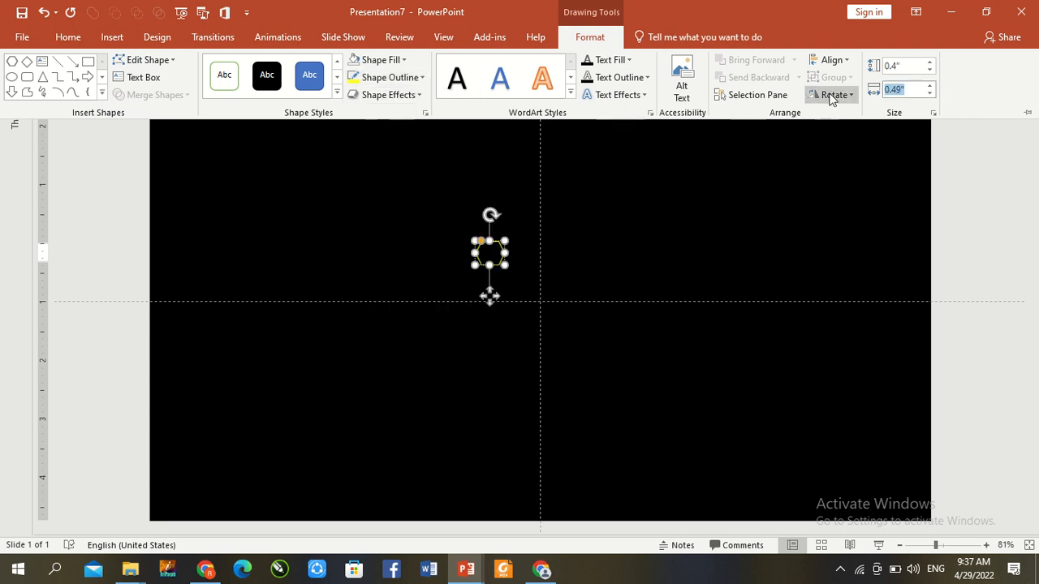
left_click(832, 94)
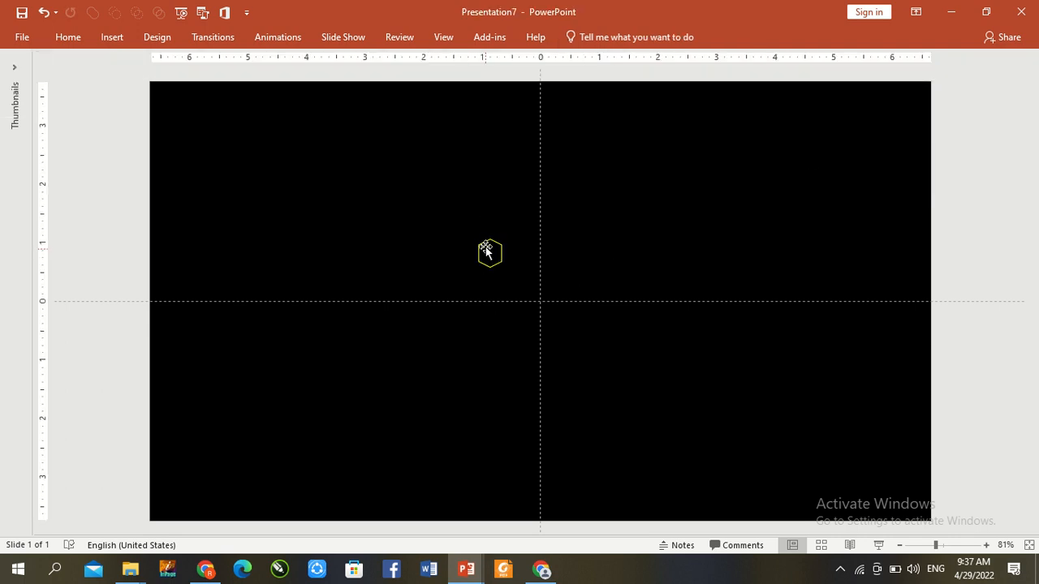
Step: Move the hexagon to the top-left corner and Ctrl+drag touching copies across the top edge
left_click(489, 253)
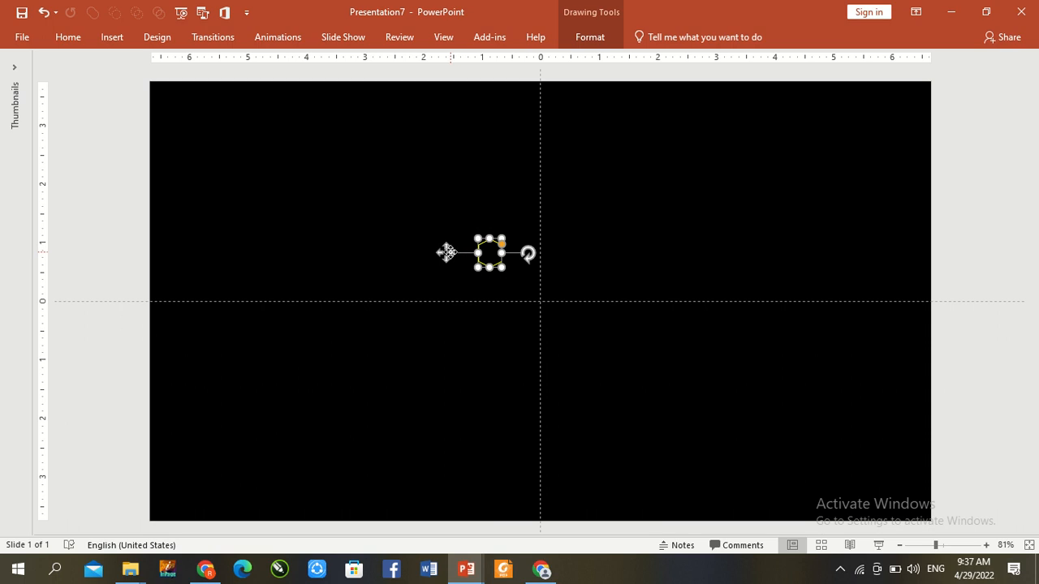
left_click_drag(487, 253, 196, 120)
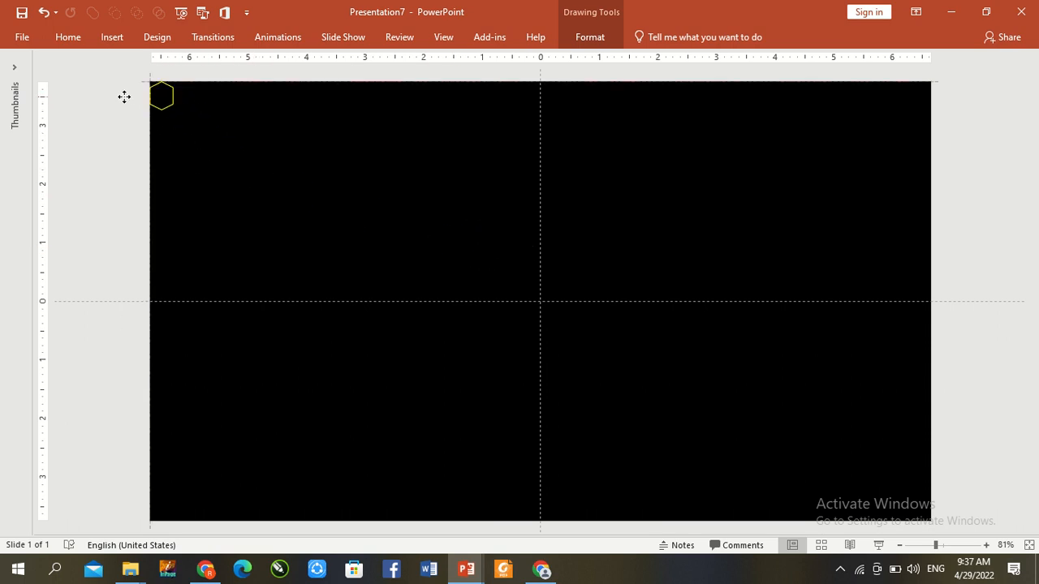
left_click(162, 96)
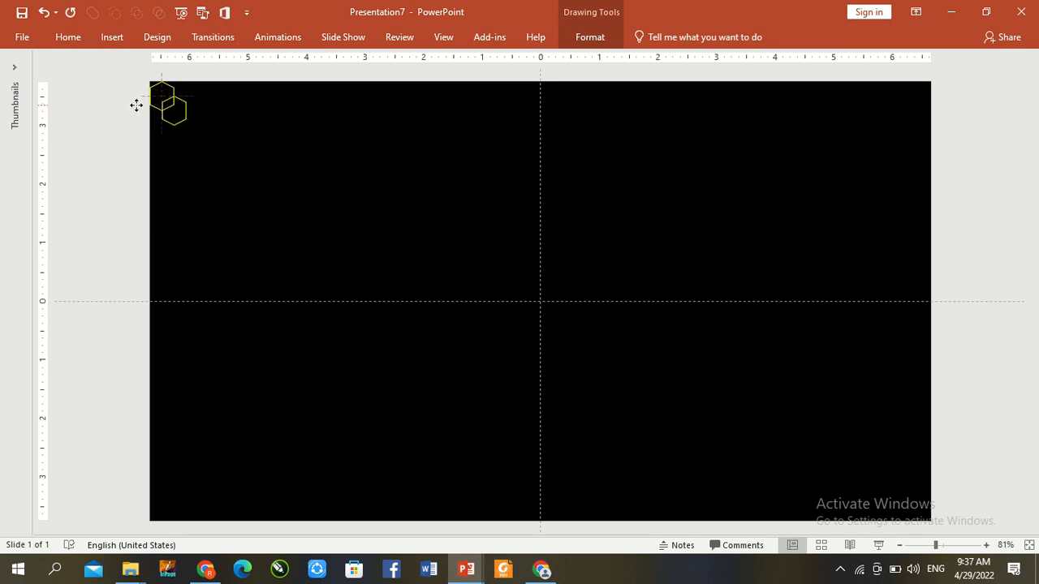
left_click_drag(170, 110, 181, 96)
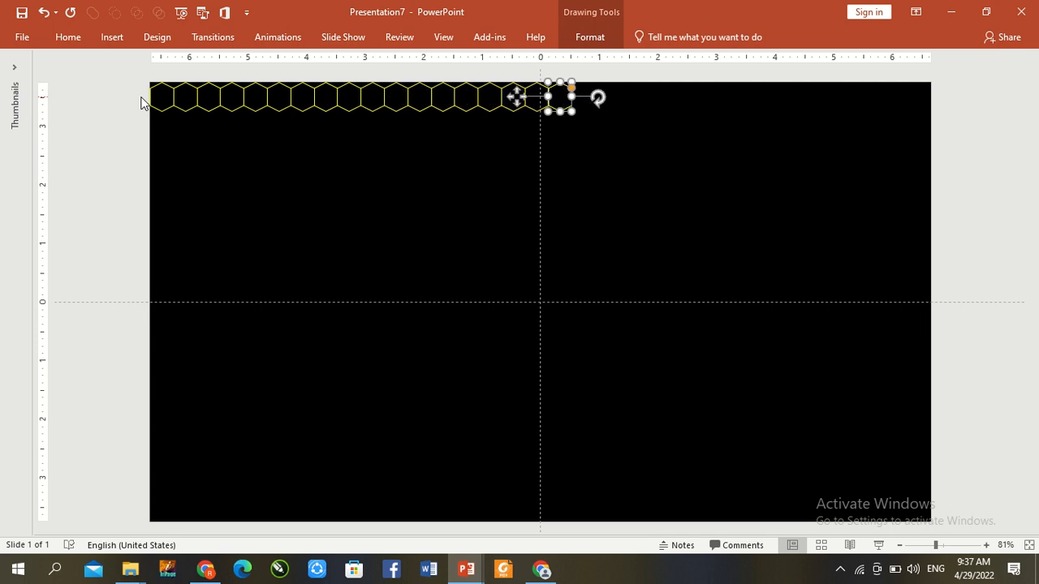
left_click_drag(560, 98, 787, 98)
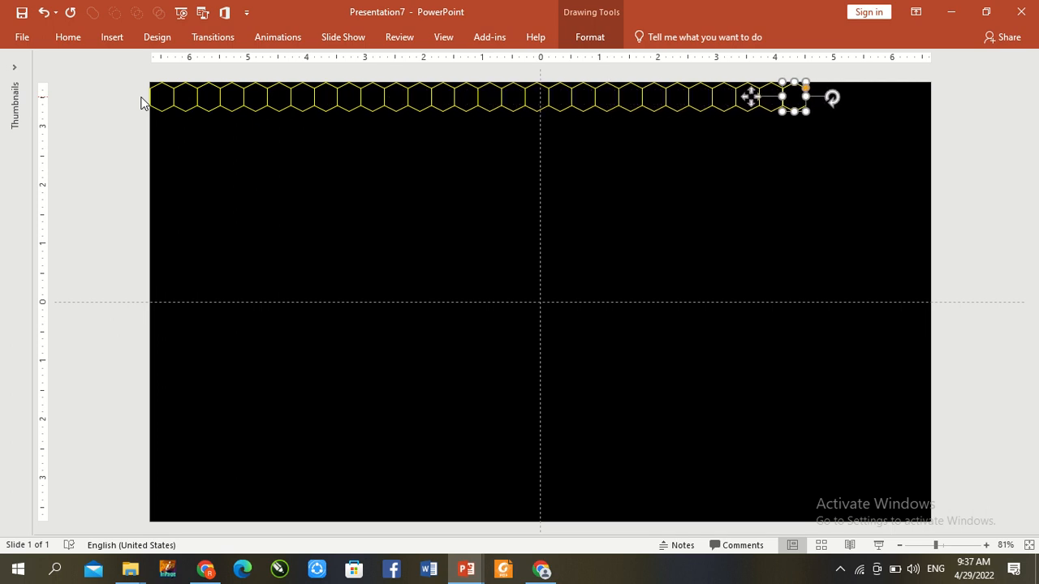
left_click_drag(792, 97, 909, 98)
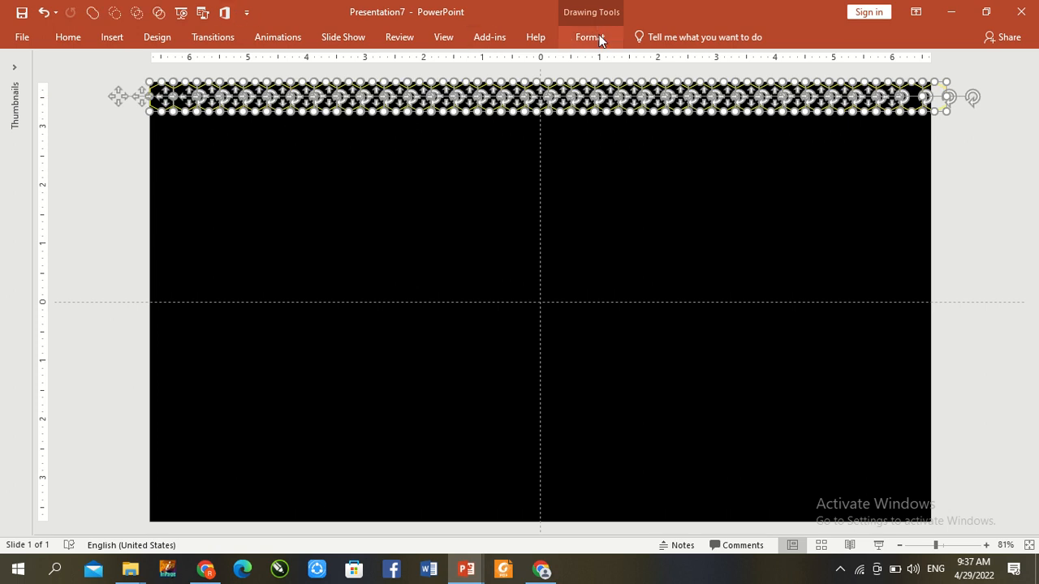
Step: Align the top-row hexagons with Align Middle so they sit evenly in line
left_click(591, 35)
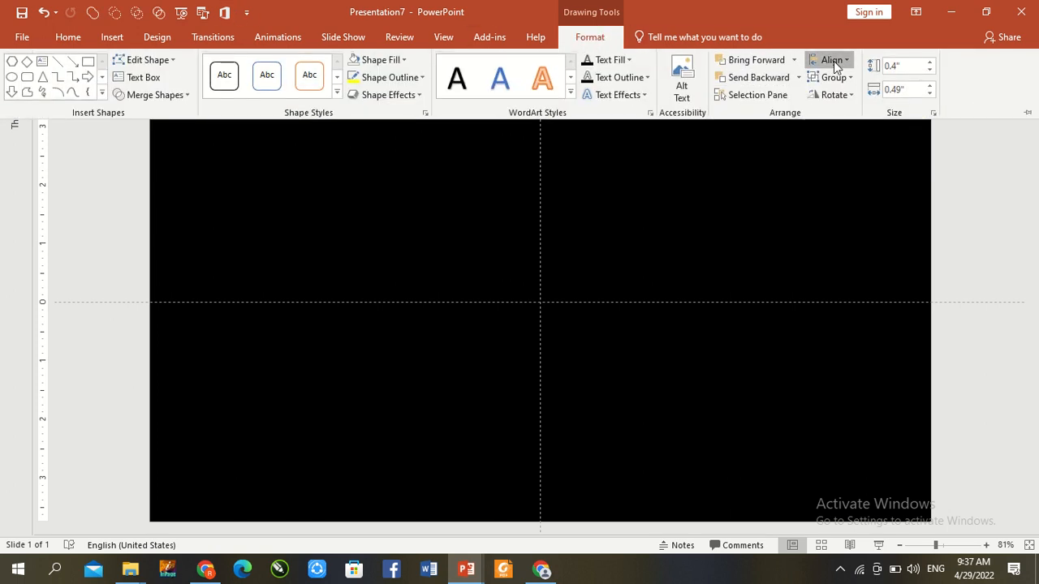
left_click(830, 60)
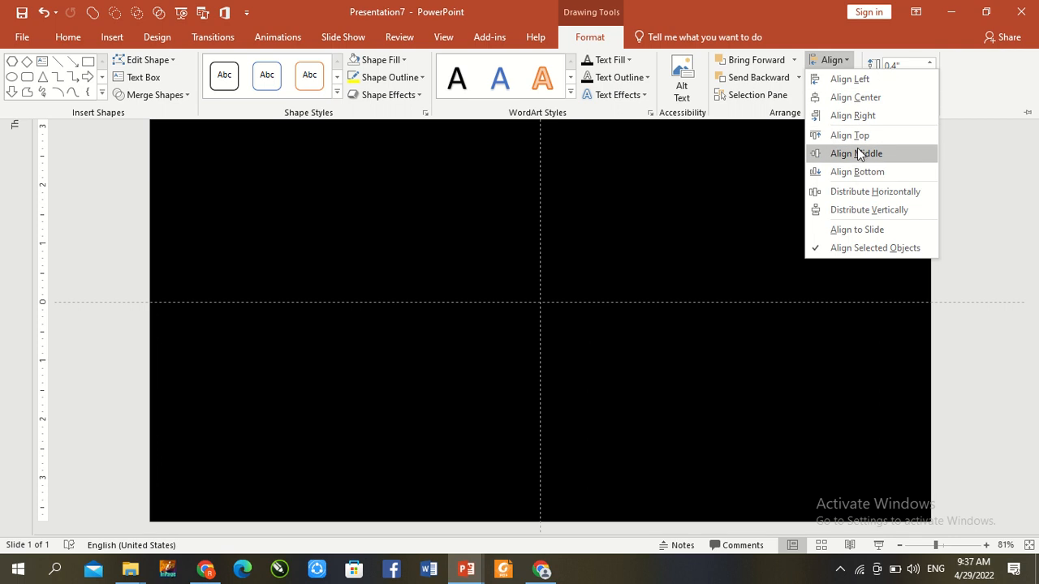
left_click(857, 153)
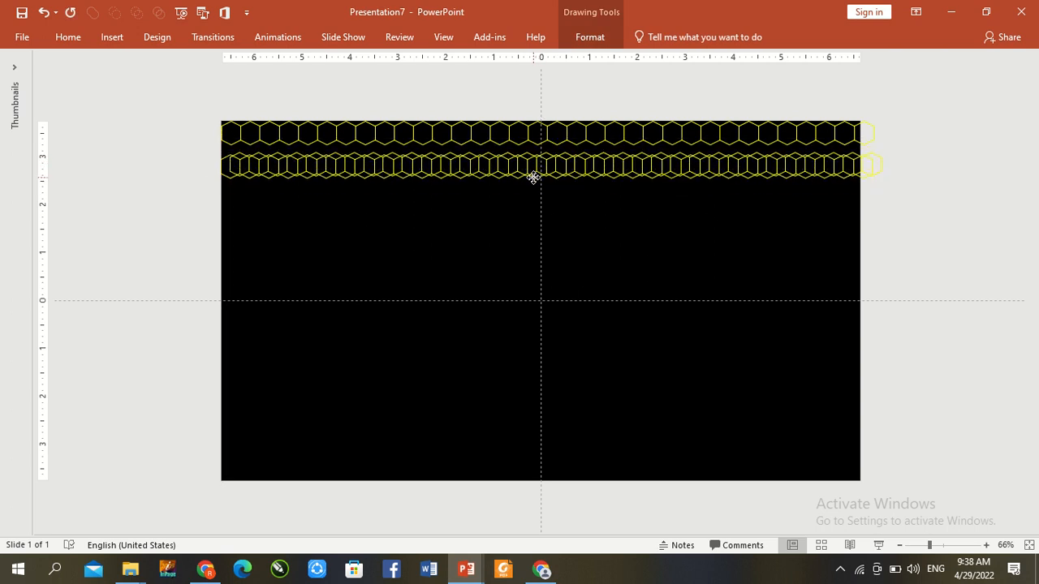
Step: Ctrl+drag copies of the grouped rows downward to build five interlocking honeycomb rows
left_click(534, 162)
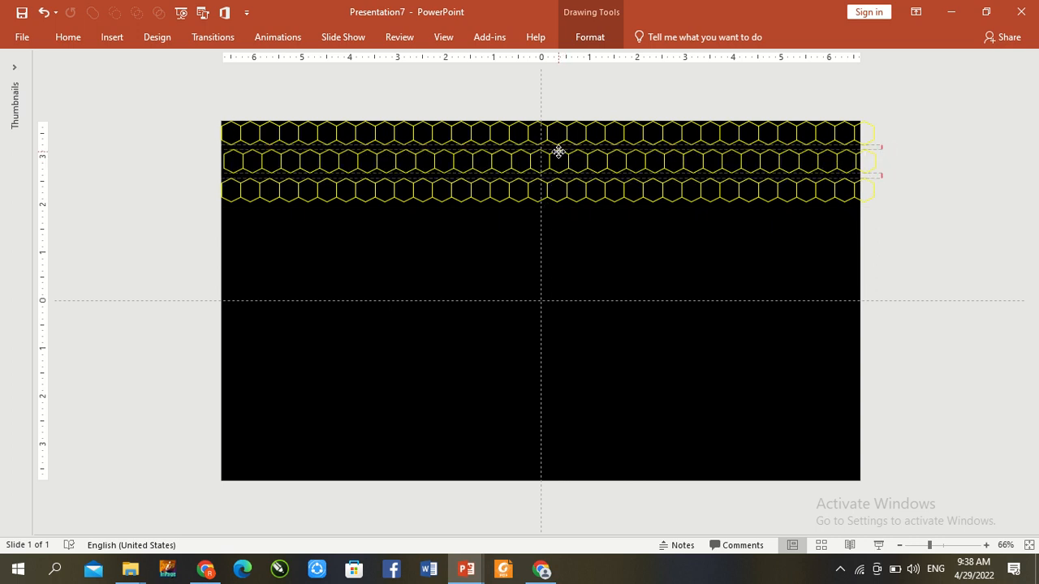
left_click(558, 154)
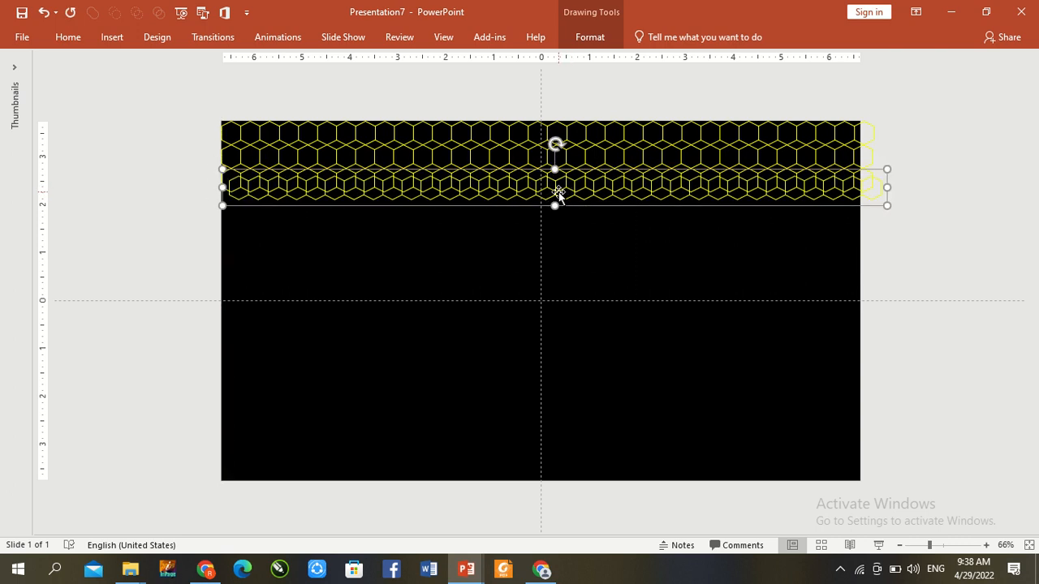
left_click_drag(555, 204, 548, 227)
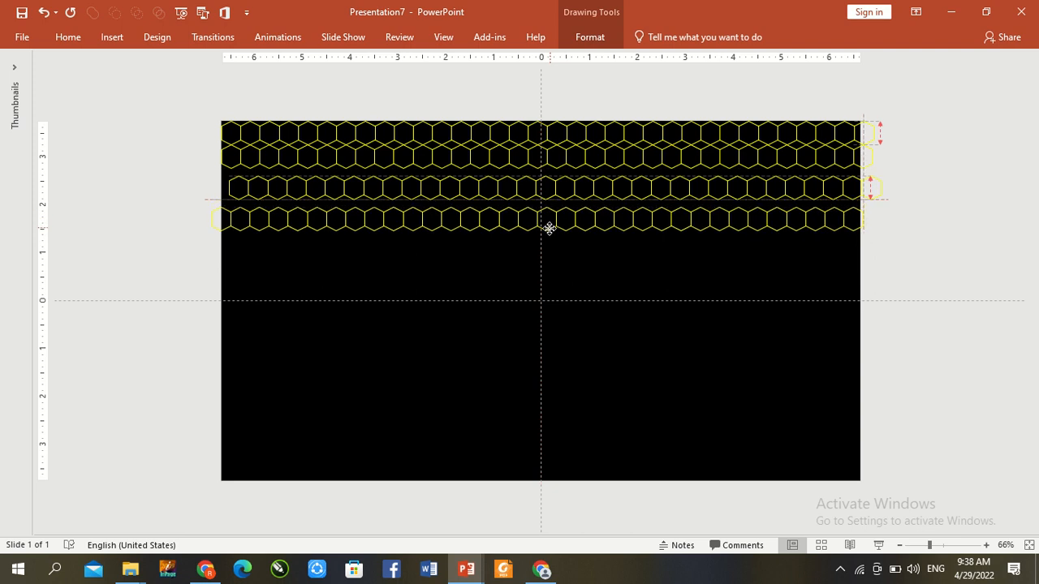
left_click(538, 211)
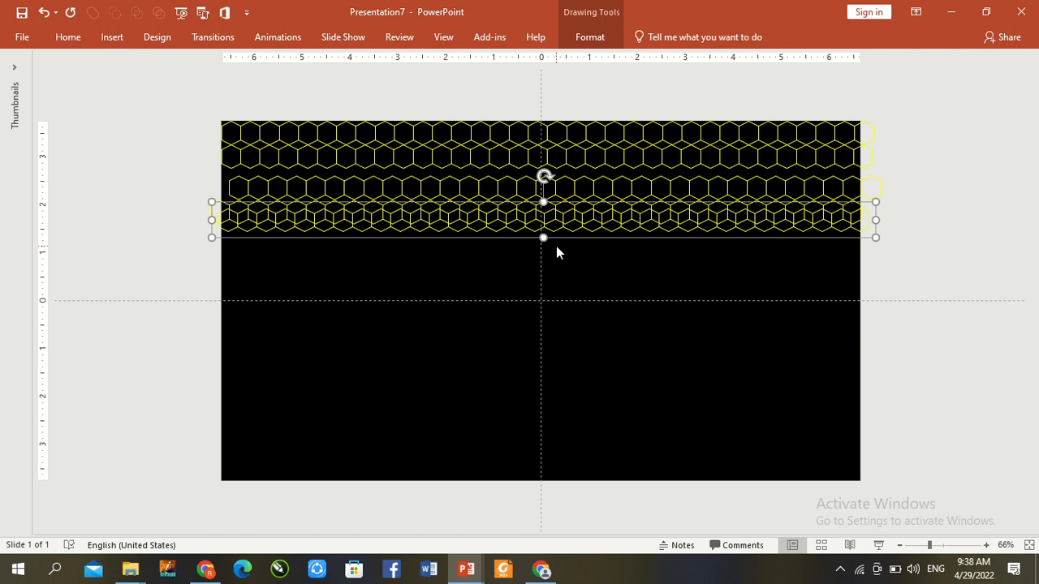
left_click_drag(542, 237, 523, 240)
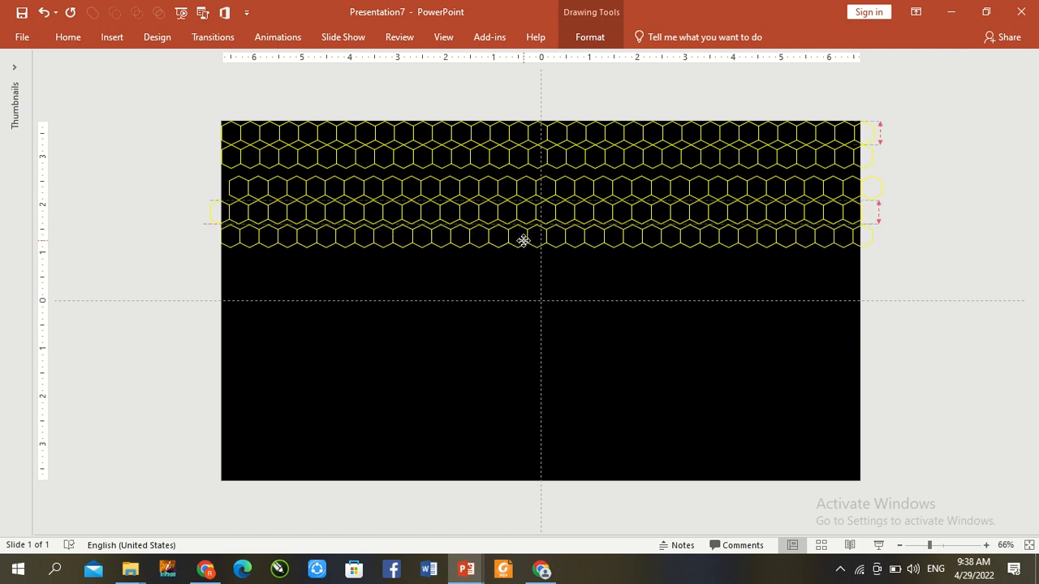